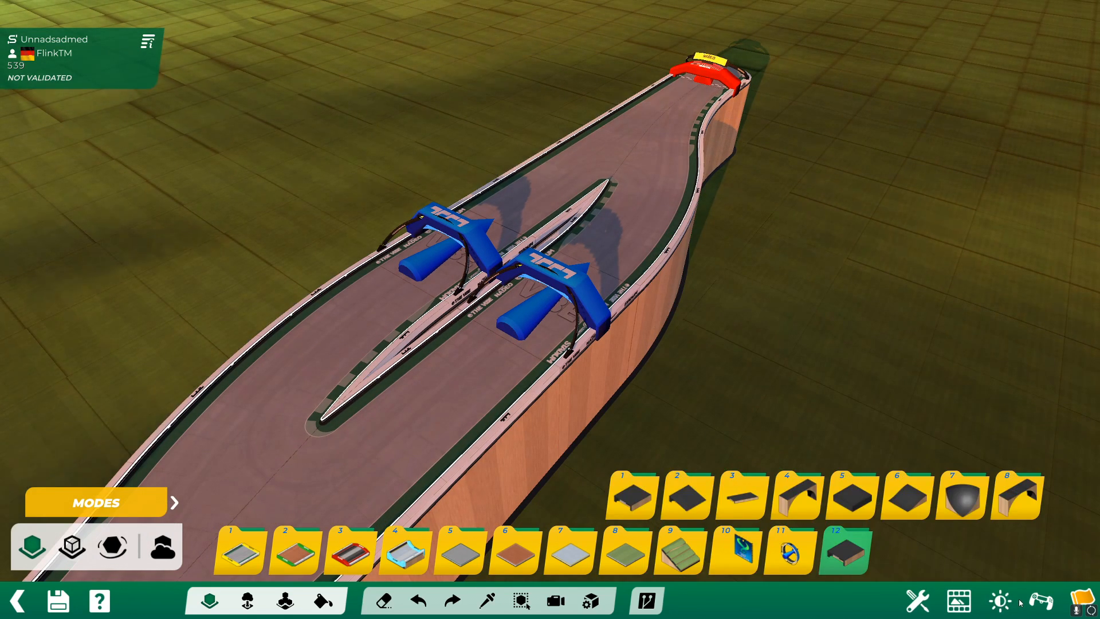
pyautogui.moveTo(999, 601)
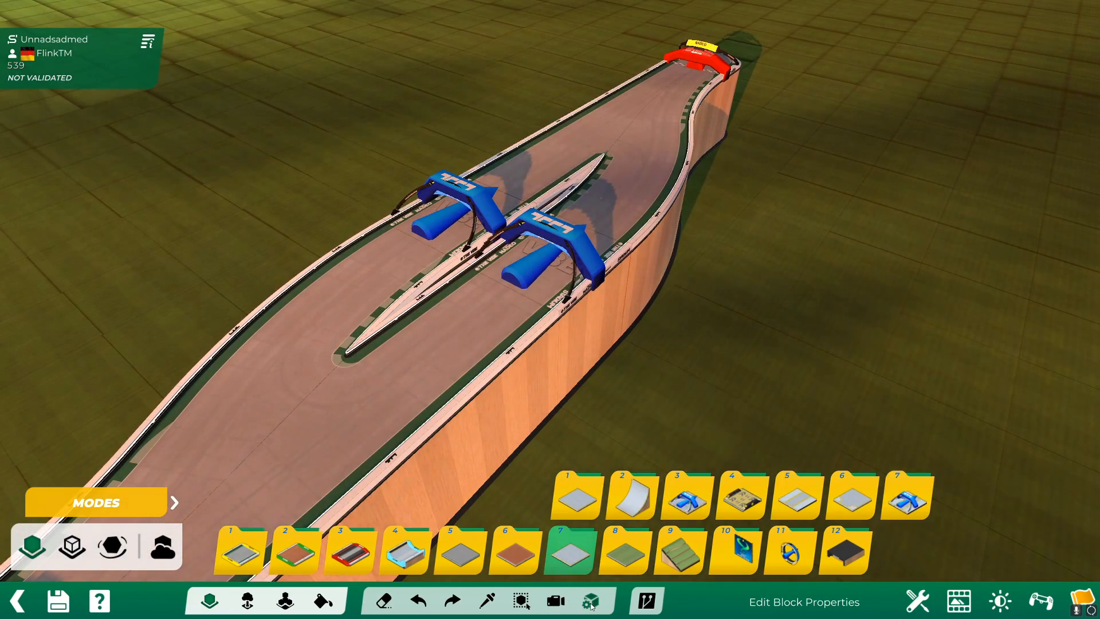
# Switch to Edit Block Properties mode to select the two parallel checkpoint gates
pyautogui.click(591, 601)
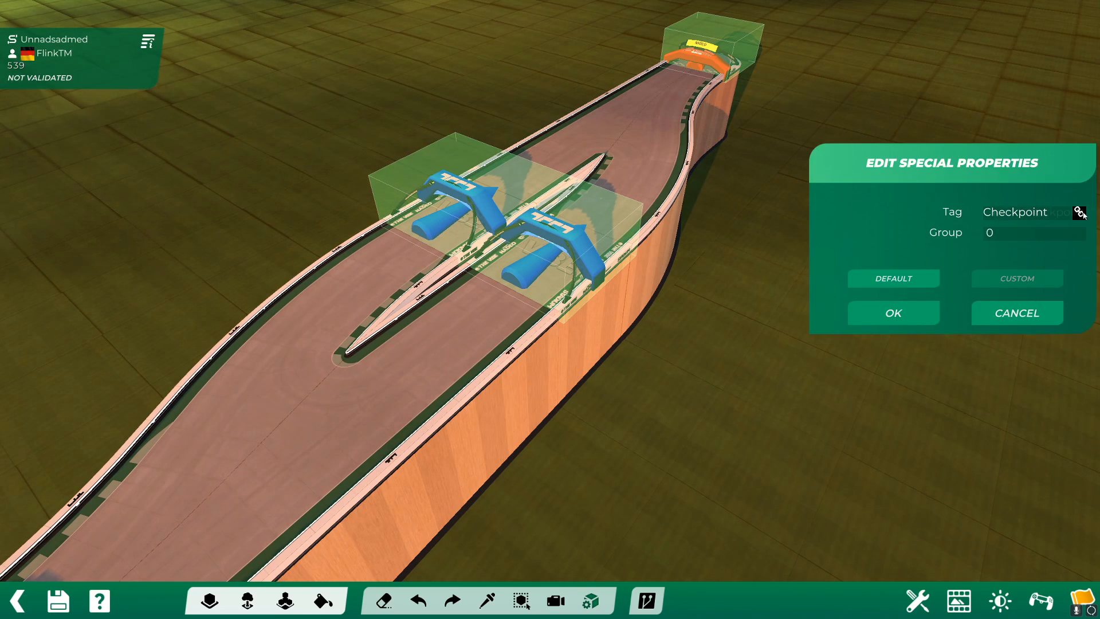
# Confirm the linked Checkpoint tag with group 0 on both parallel checkpoints
pyautogui.click(893, 312)
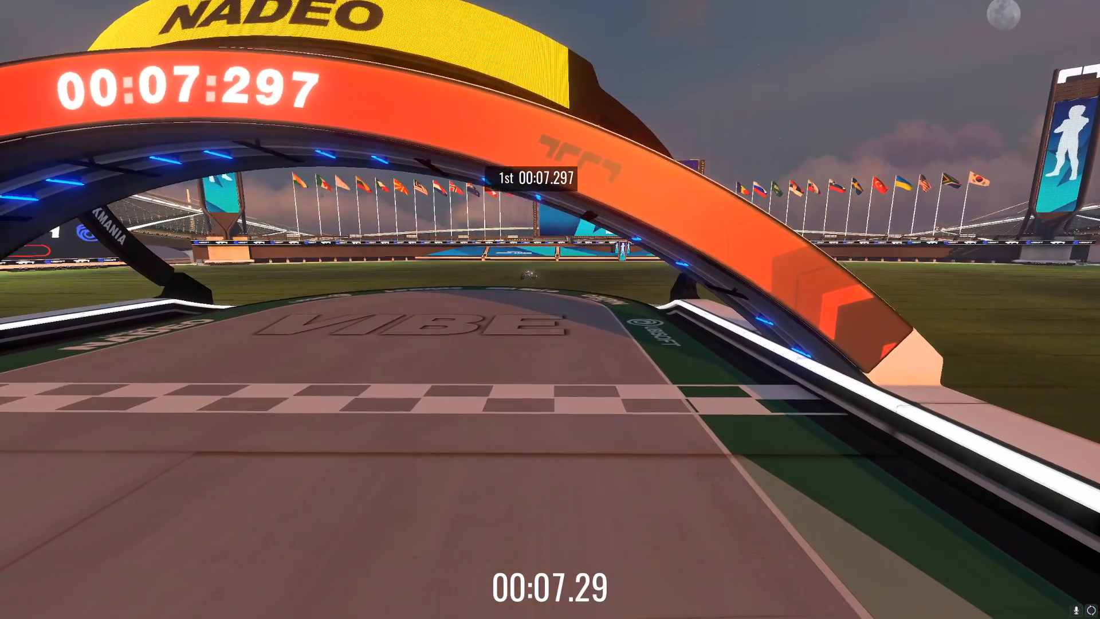
# Bring up the Race Validation menu after the 7.297-second test drive
pyautogui.press('Escape')
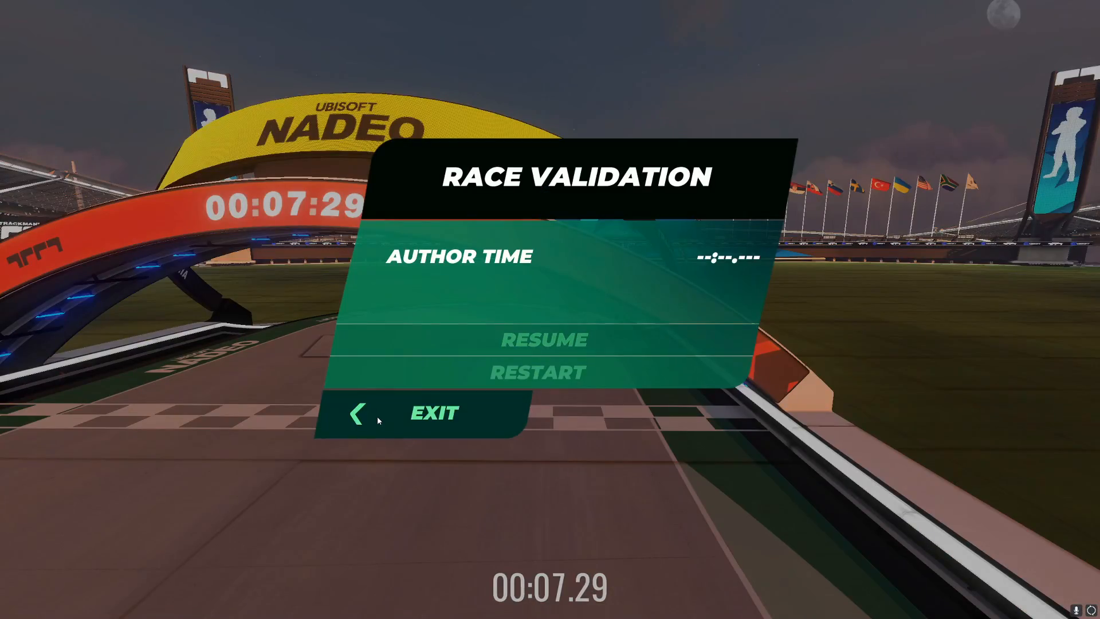